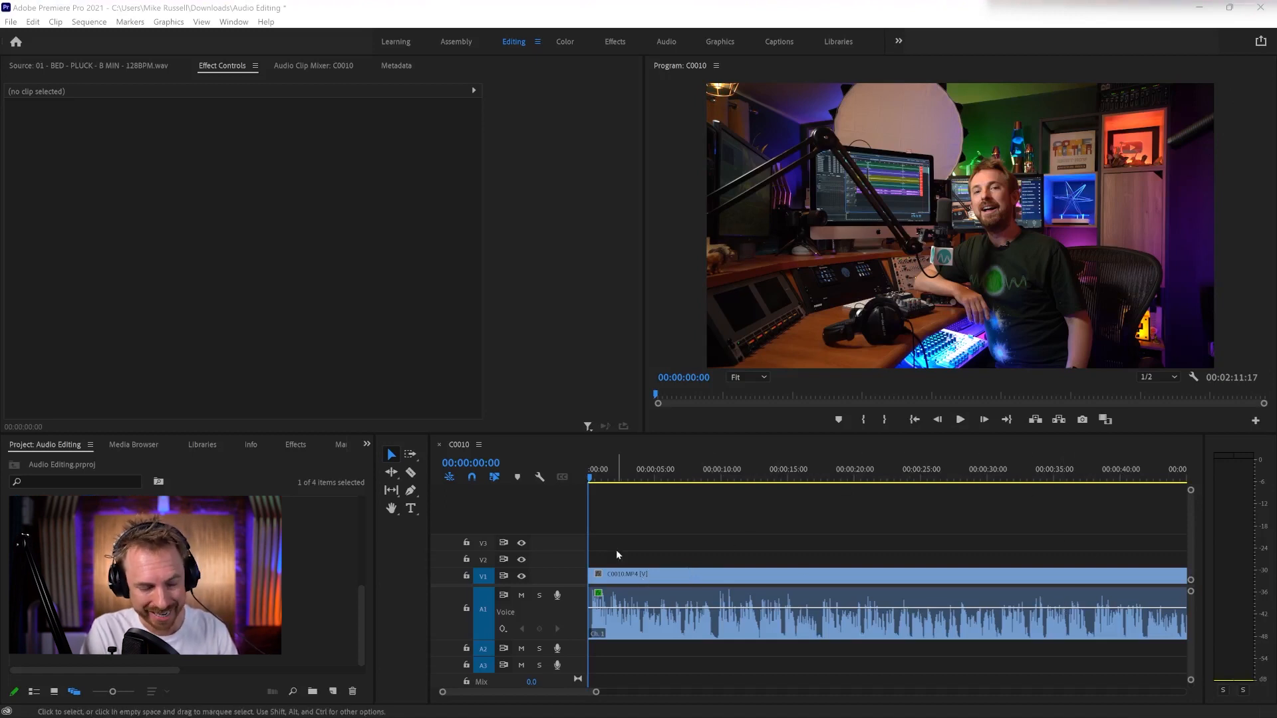
pyautogui.moveTo(1195, 466)
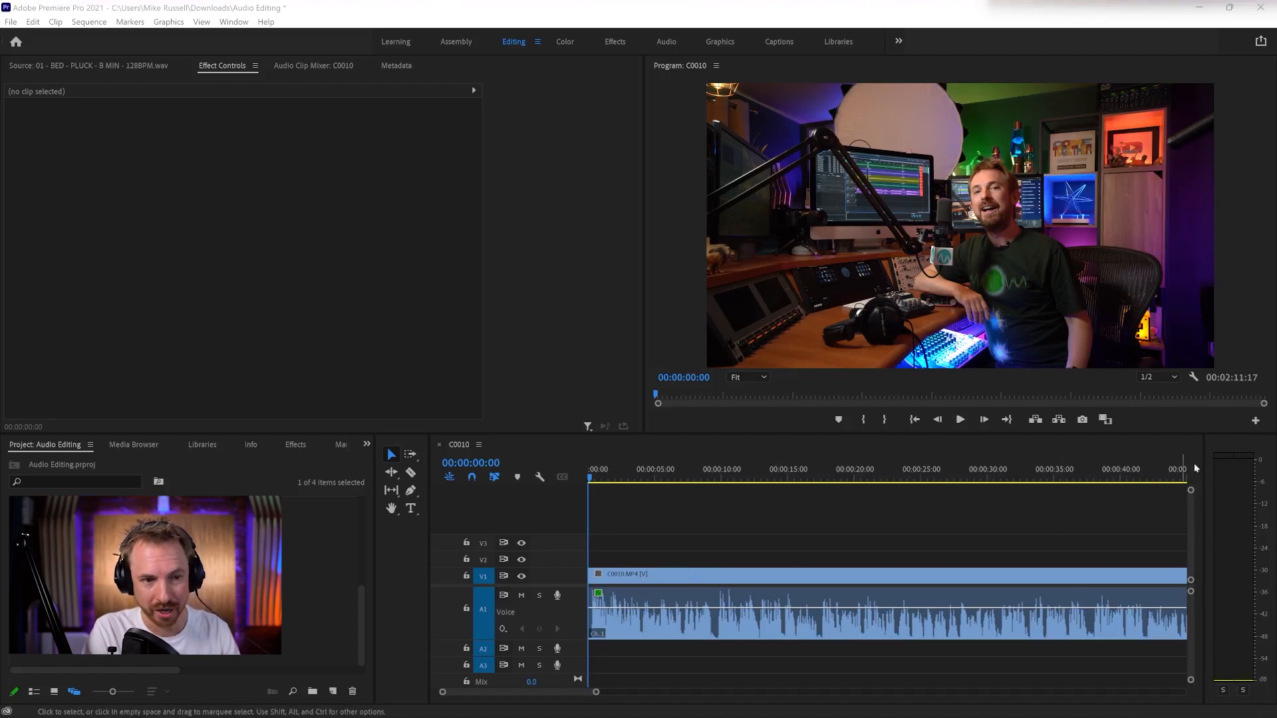
# Split the C0010 voice clip, picture and sound, at about 00:00:37:14 with Ctrl+K
pyautogui.click(1085, 468)
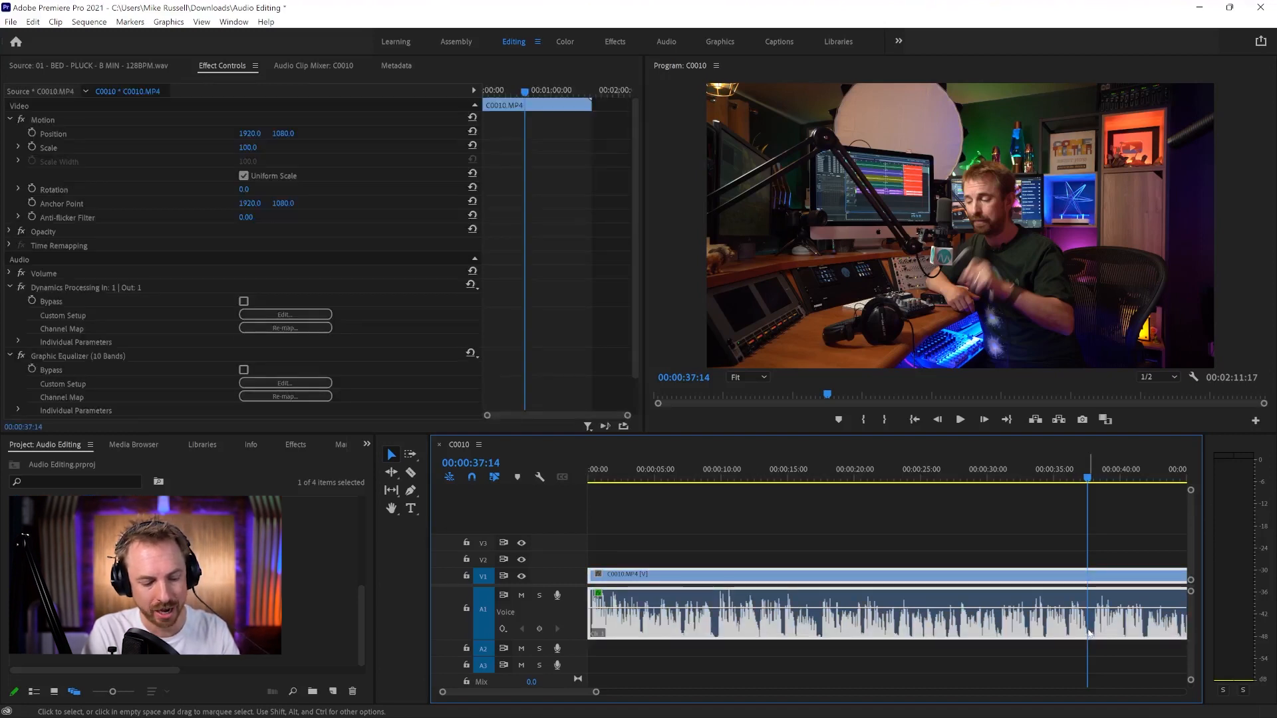
pyautogui.press('ctrl+k')
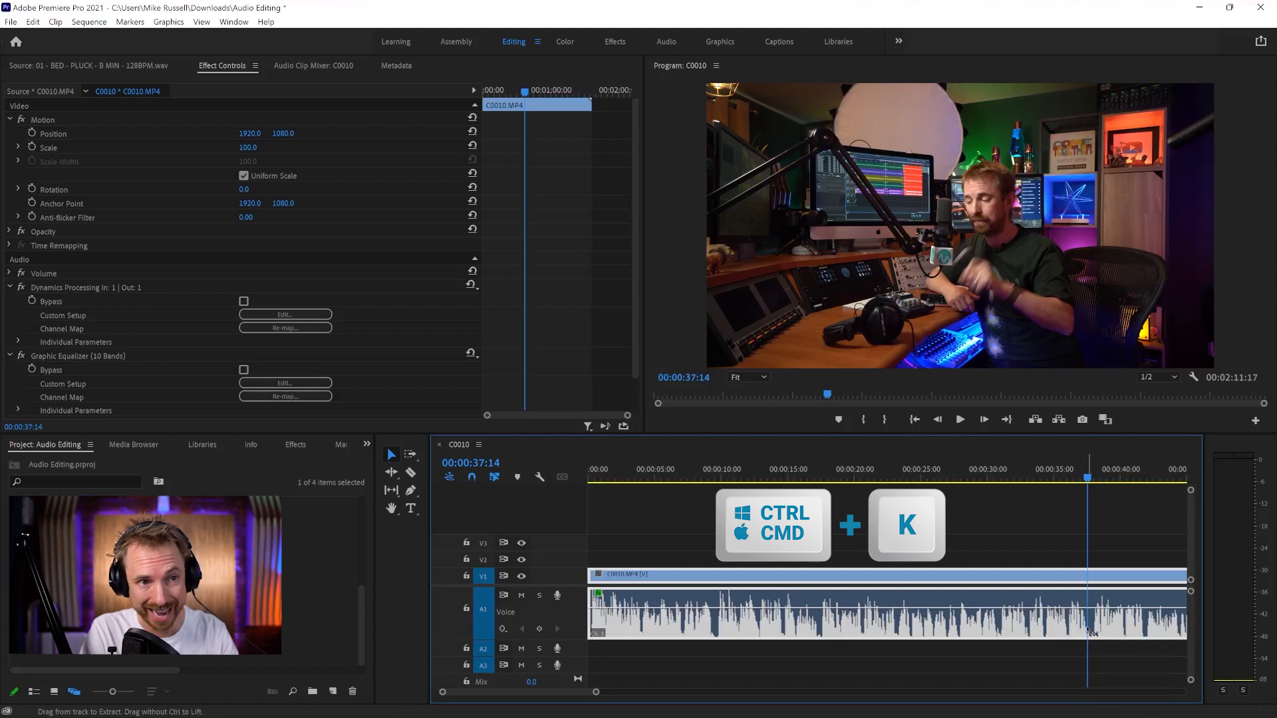
pyautogui.press('ctrl+k')
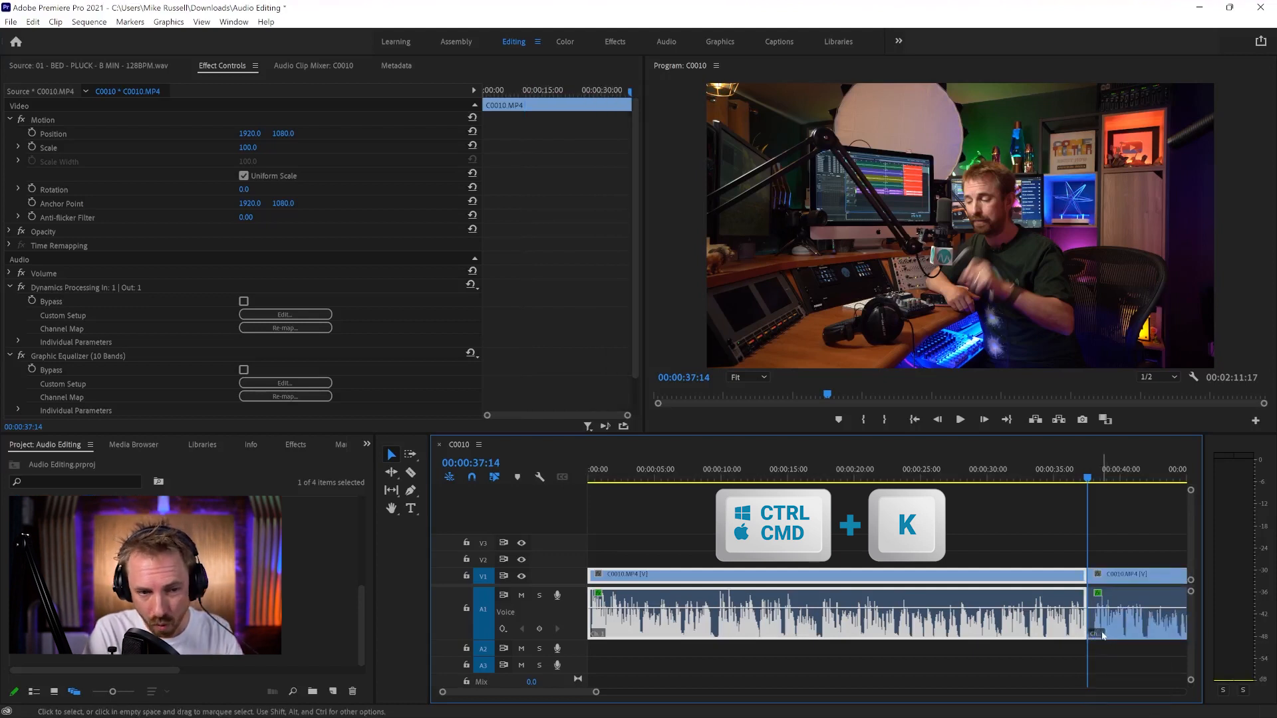
pyautogui.press('ctrl+k')
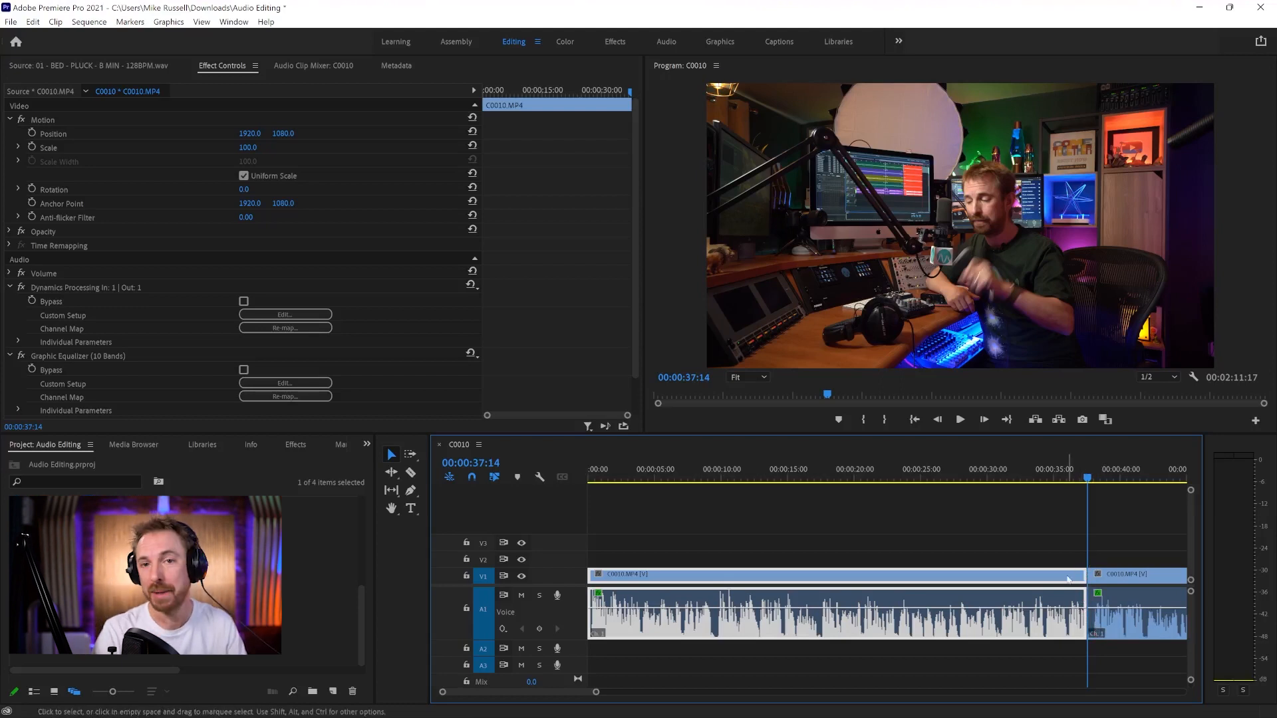
# Undo the split so C0010 is whole again and pick only its audio part
pyautogui.press('ctrl+z')
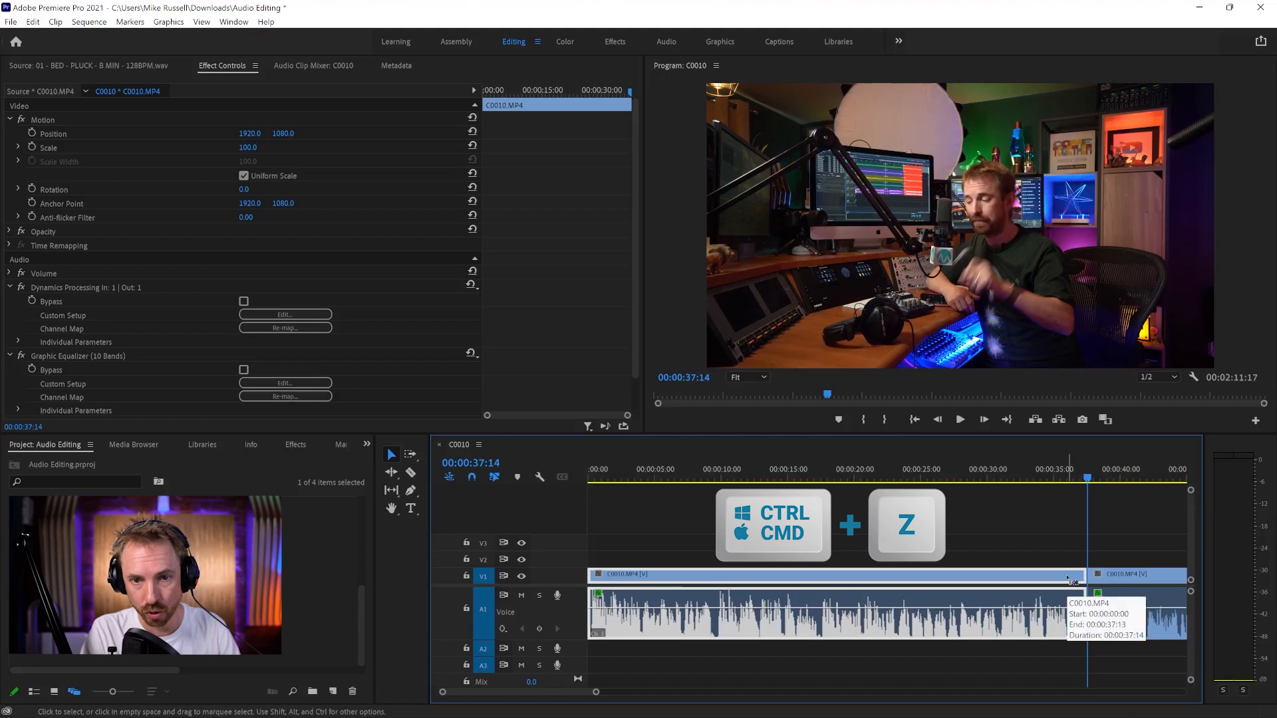
pyautogui.press('ctrl+z')
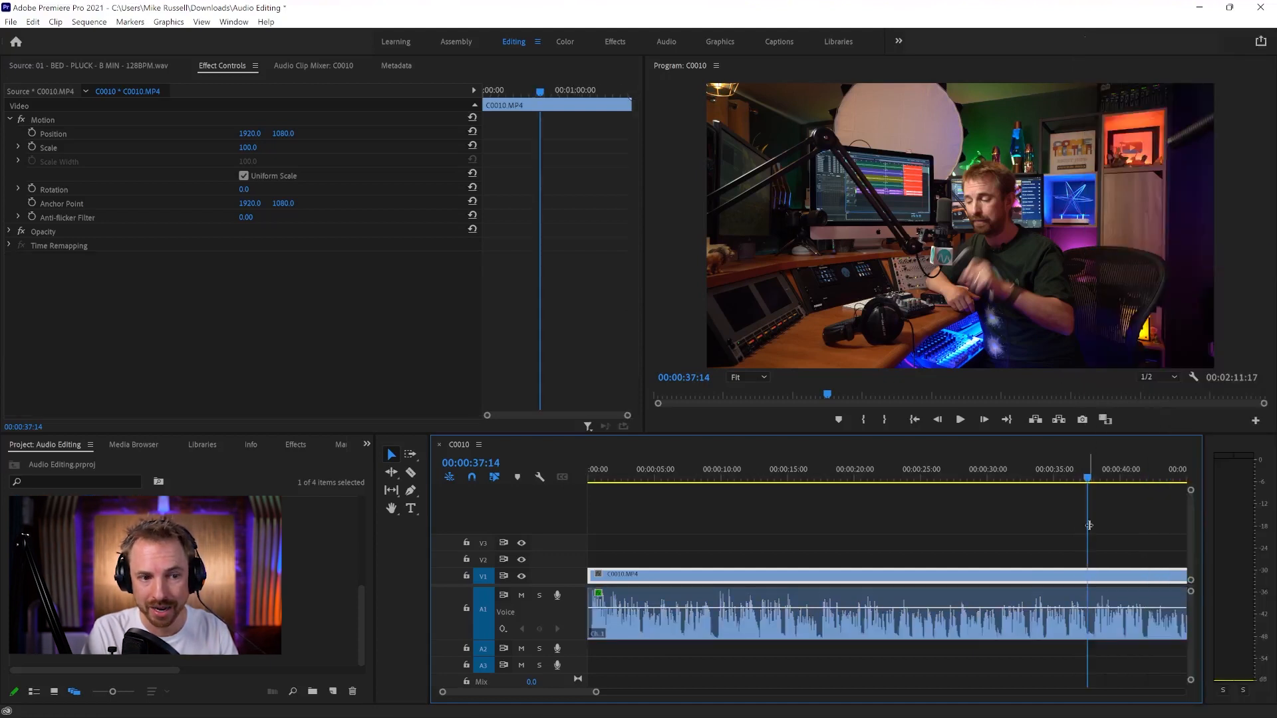
pyautogui.click(814, 618)
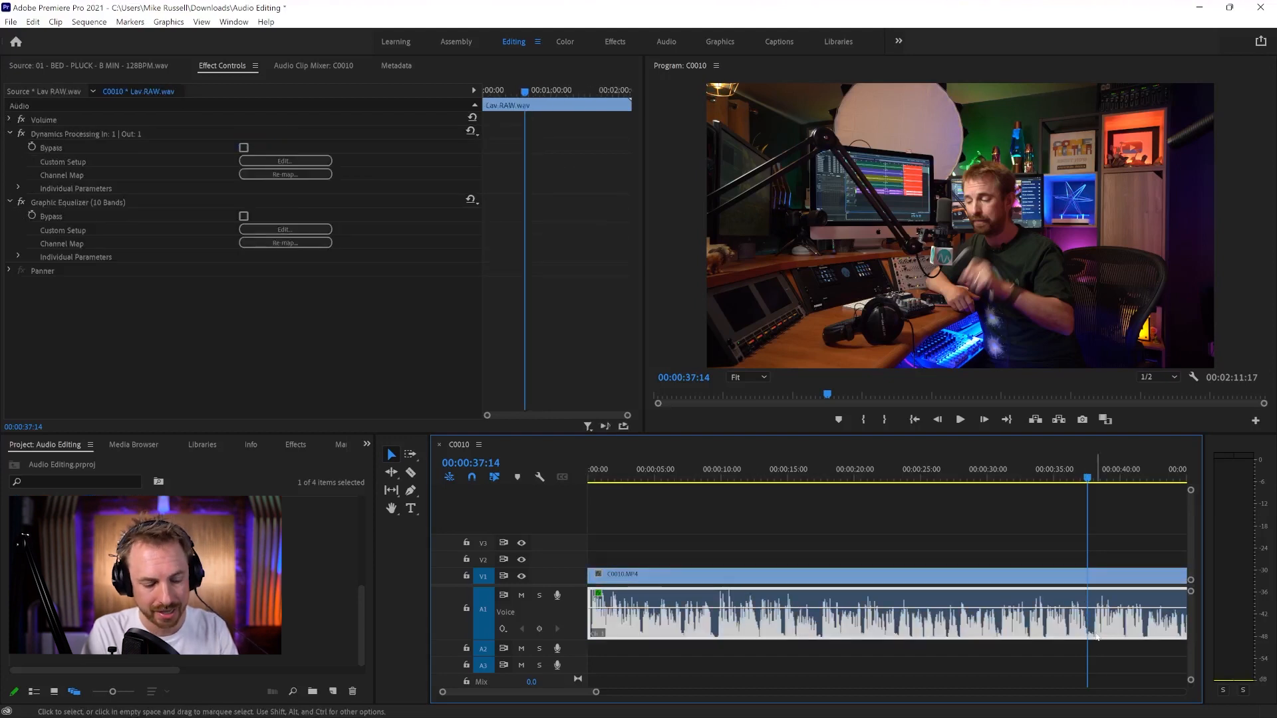
# Cut only the C0010 audio at the 37-second playhead position
pyautogui.press('ctrl+k')
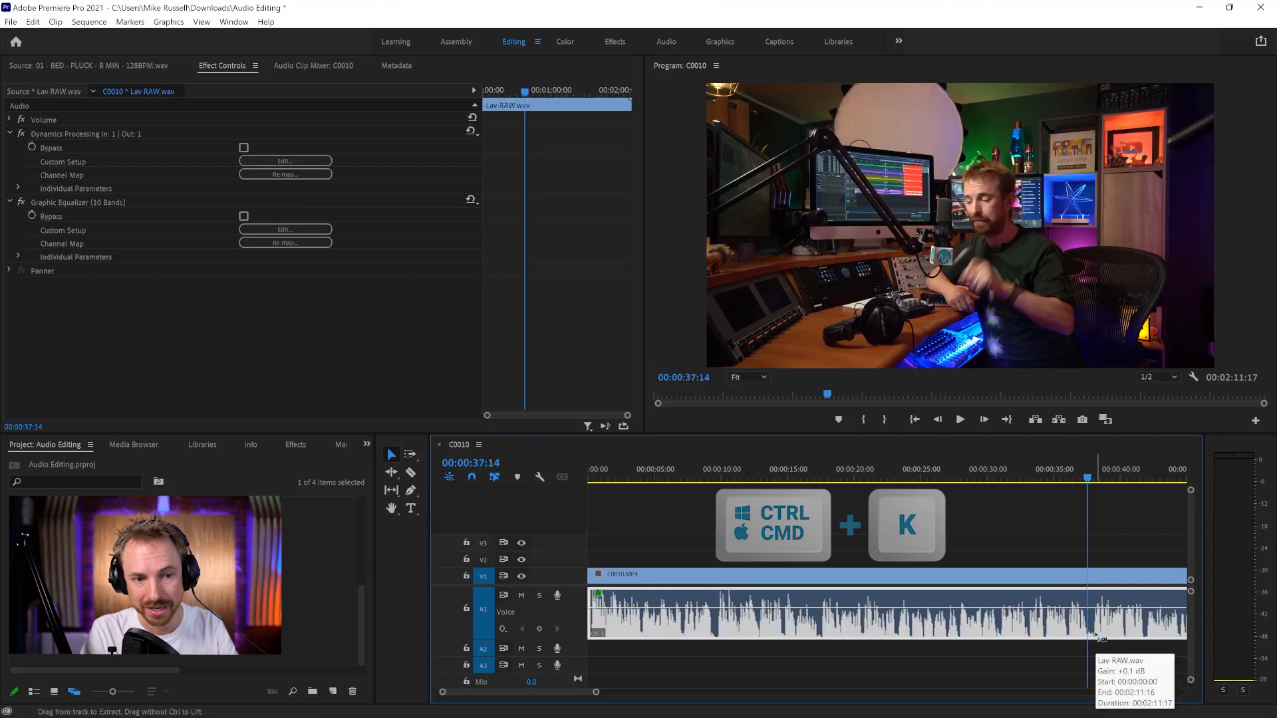
pyautogui.press('ctrl+k')
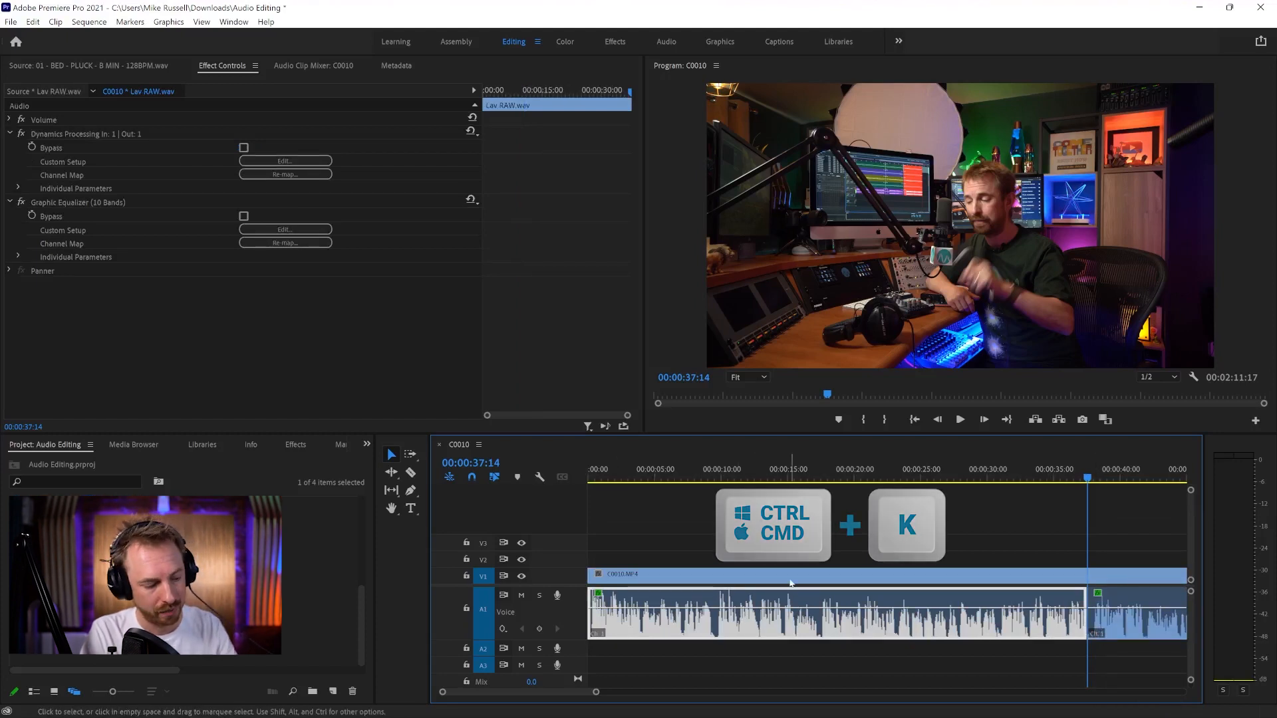
pyautogui.press('ctrl+k')
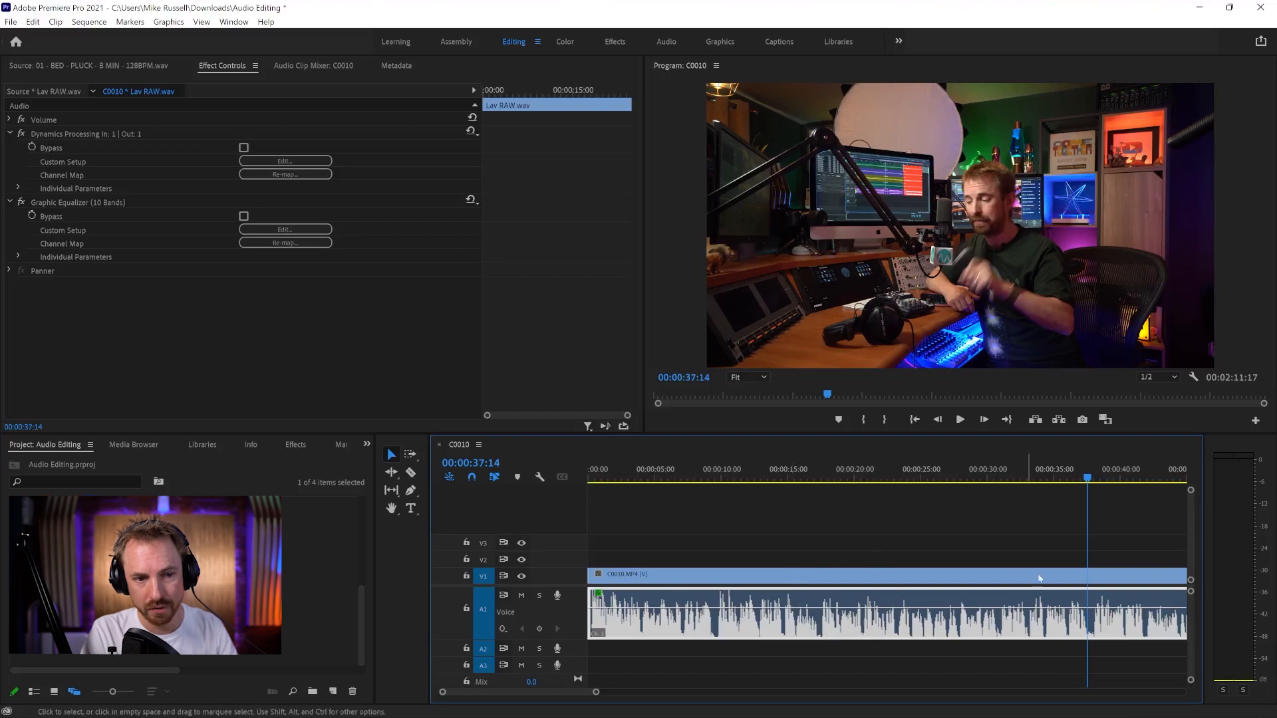
# Unlink the C0010 clip's video from its audio via the context menu
pyautogui.rightClick(814, 576)
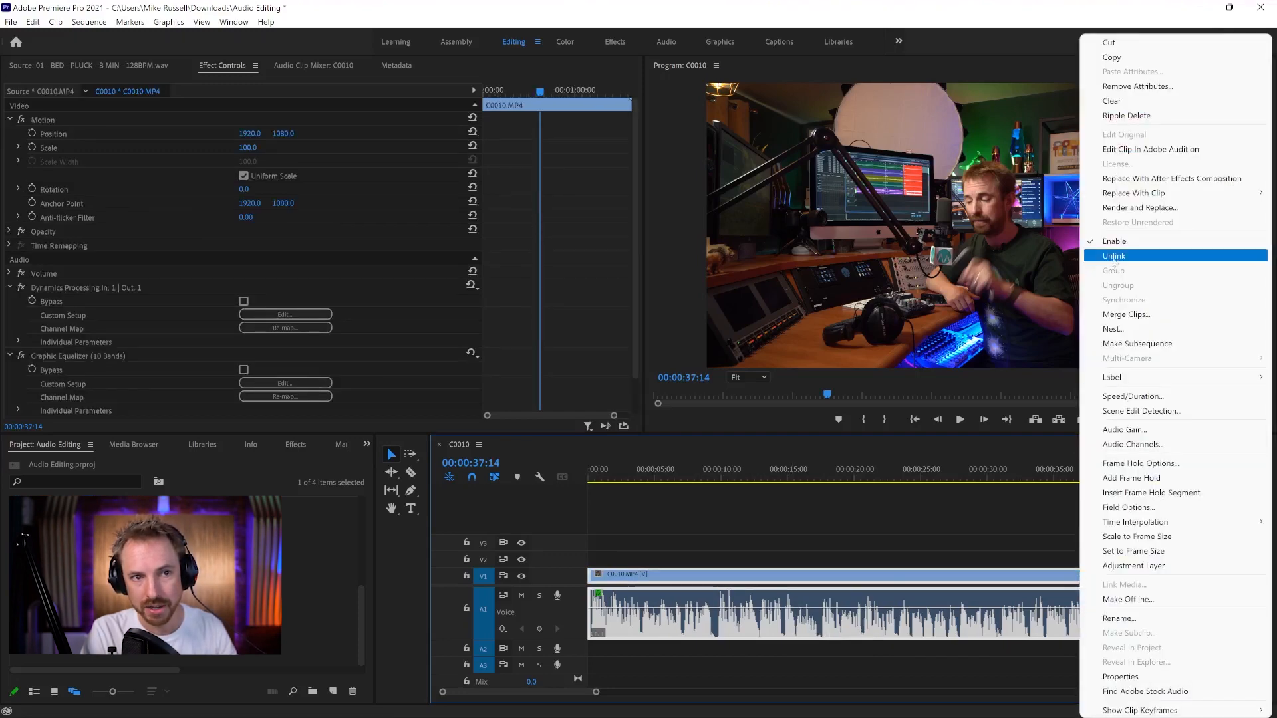
pyautogui.click(1114, 256)
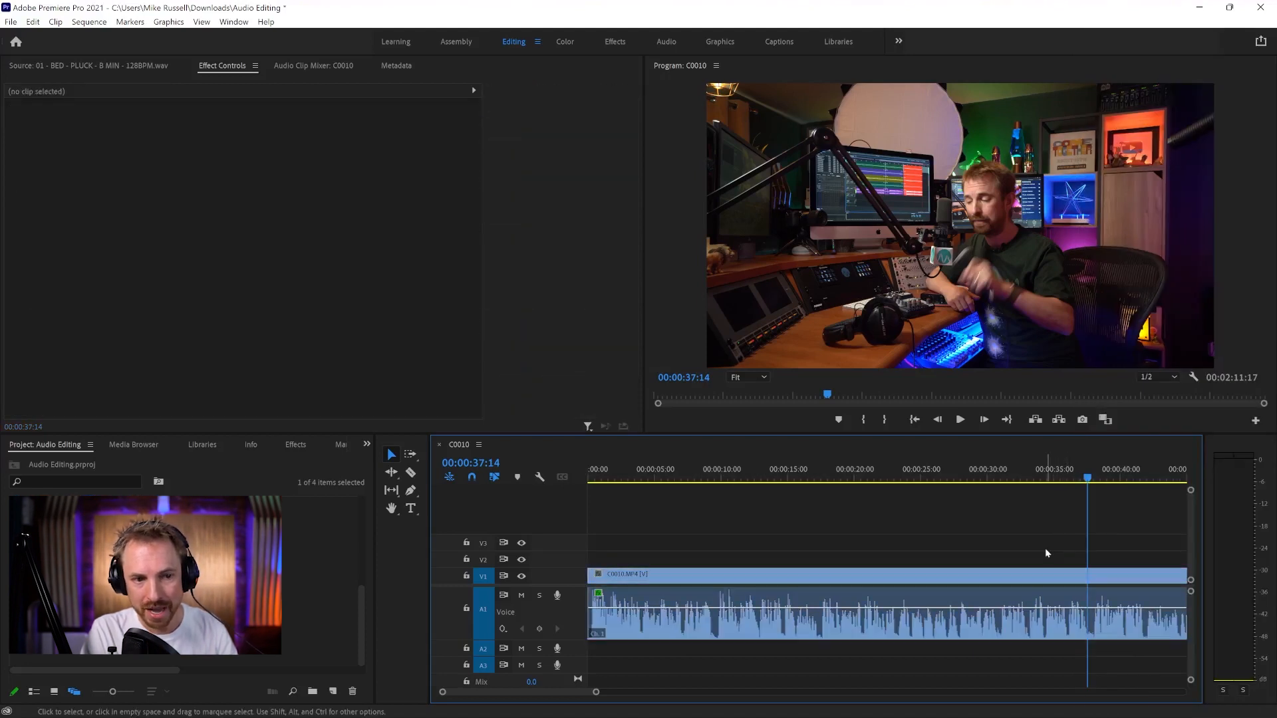
pyautogui.press('alt')
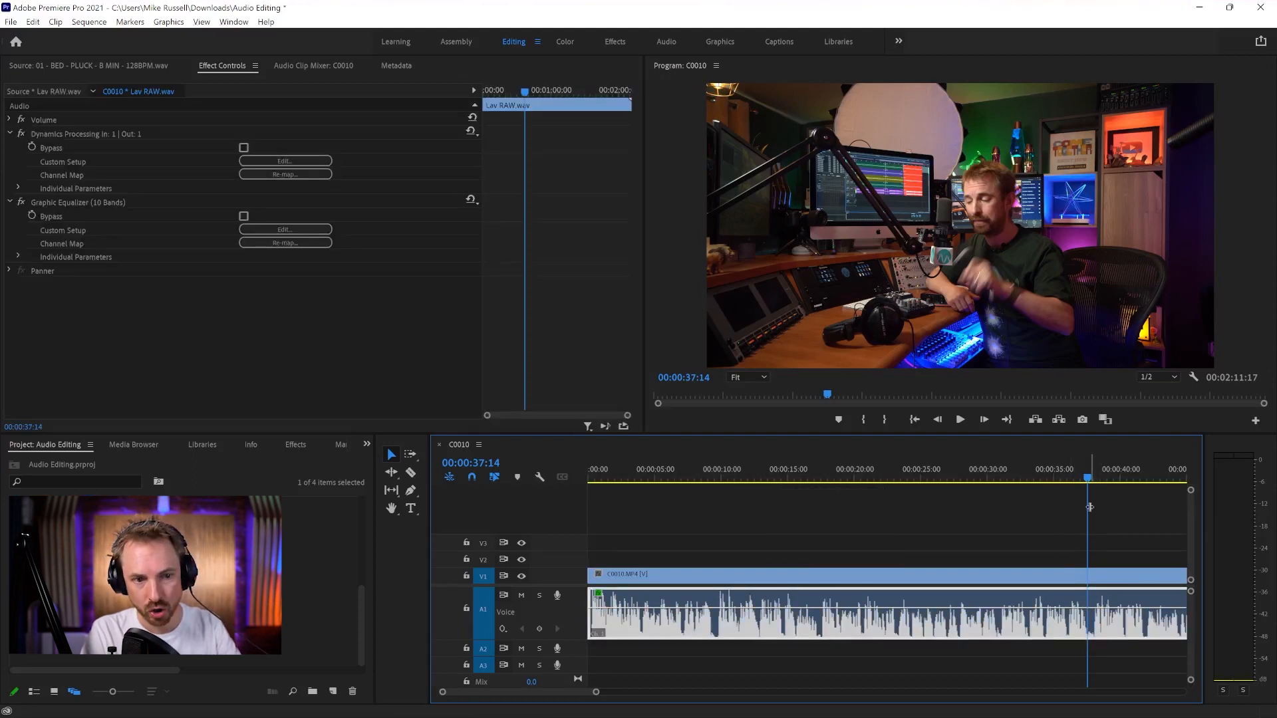
# Cut the C0010 audio alone near 37 seconds and show the whole sequence
pyautogui.press('ctrl+k')
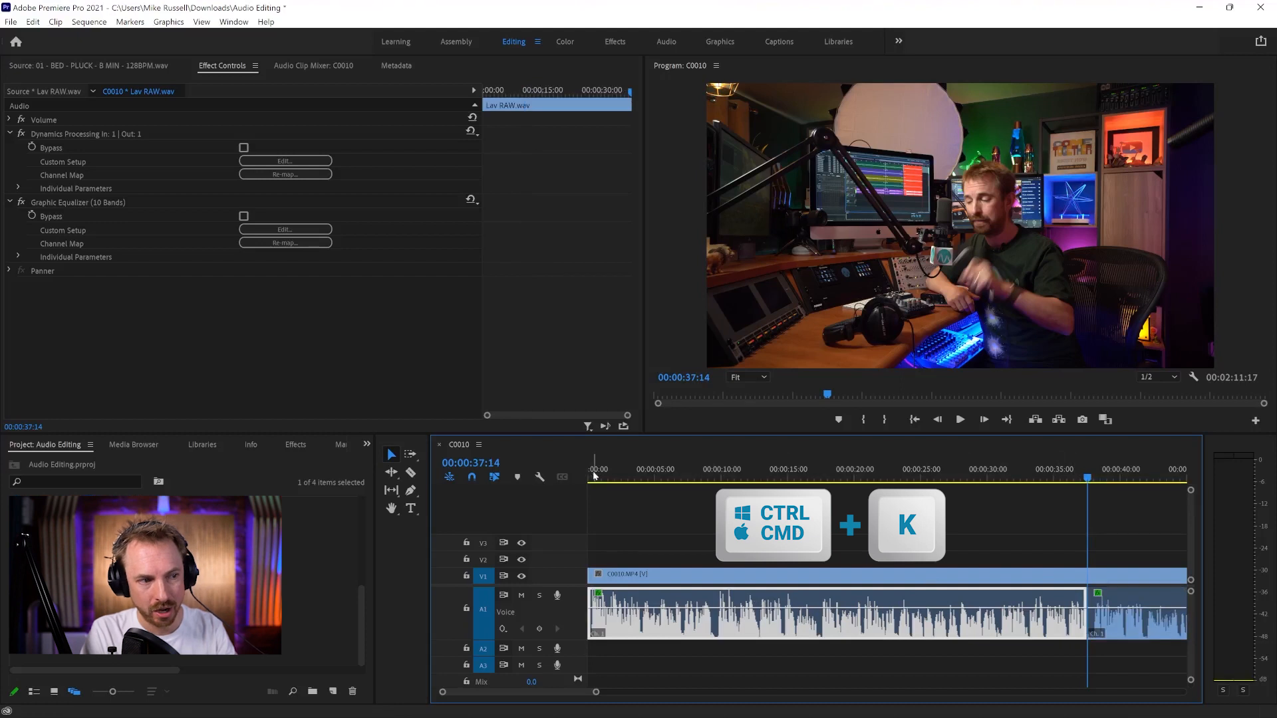
pyautogui.press('ctrl+k')
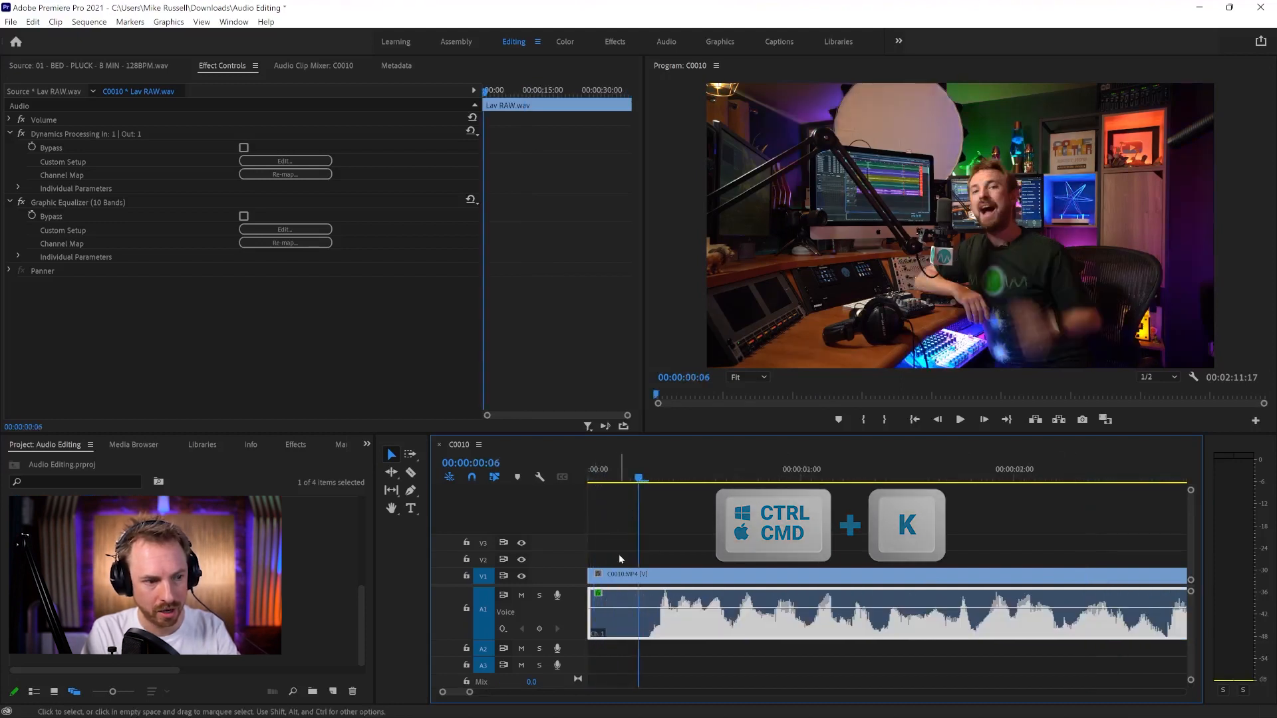
pyautogui.press('ctrl+k')
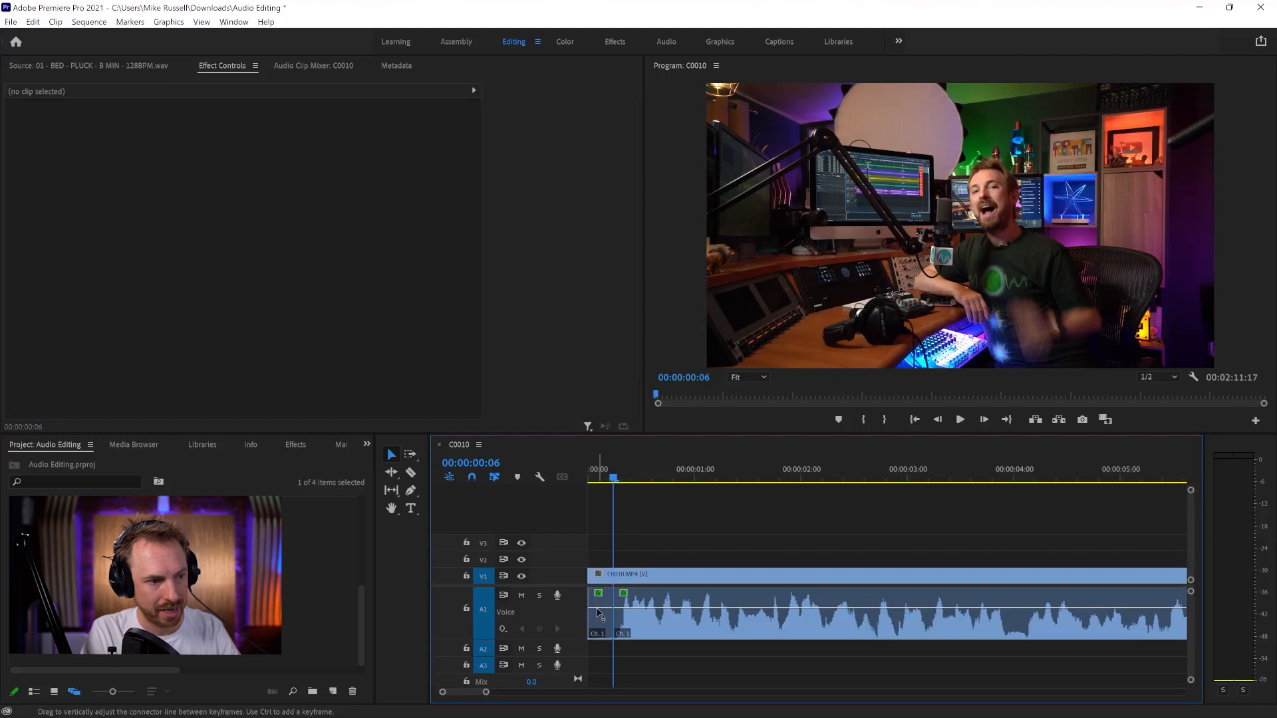
pyautogui.press('delete')
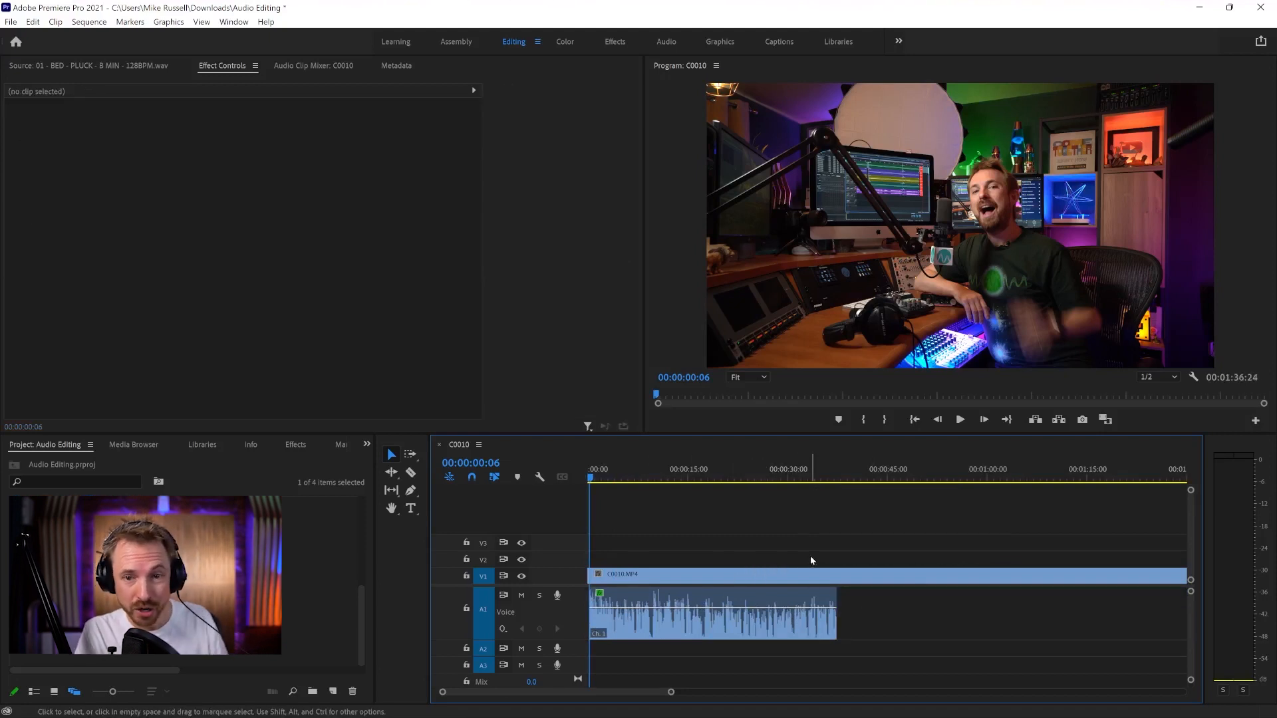
pyautogui.moveTo(419, 492)
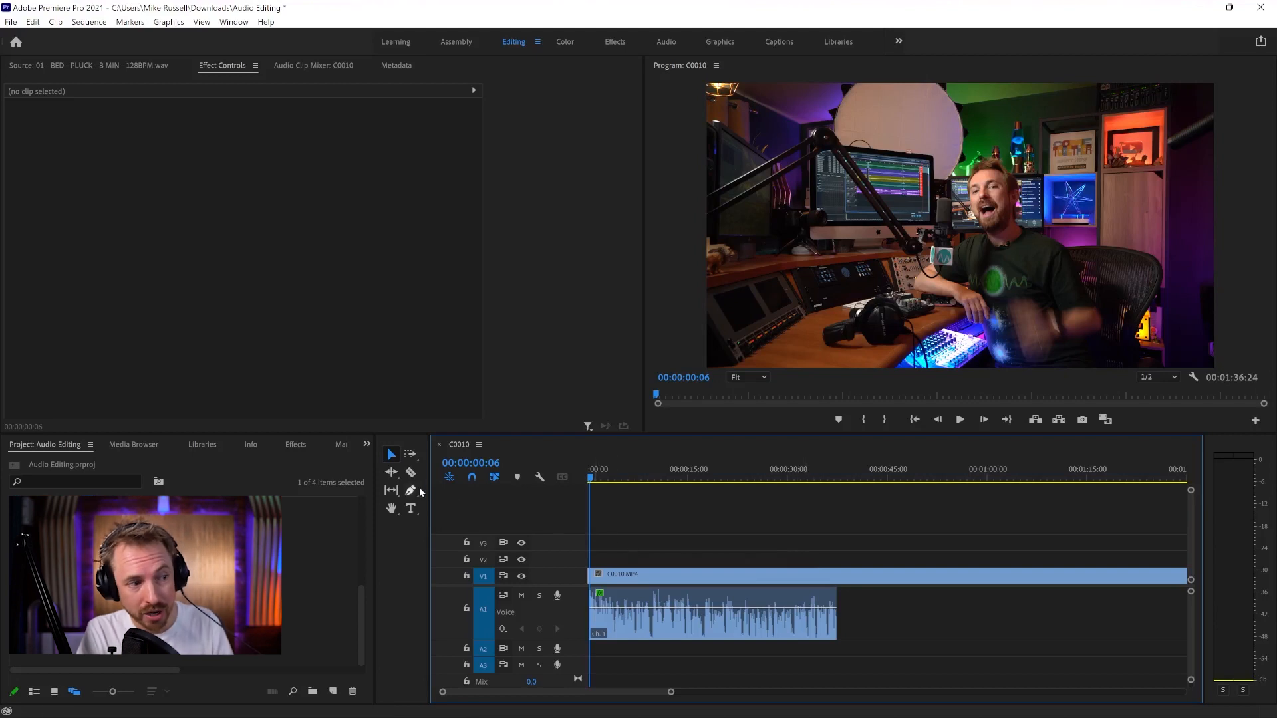
# Switch to the Razor tool for splitting clips
pyautogui.press('ctrl+s')
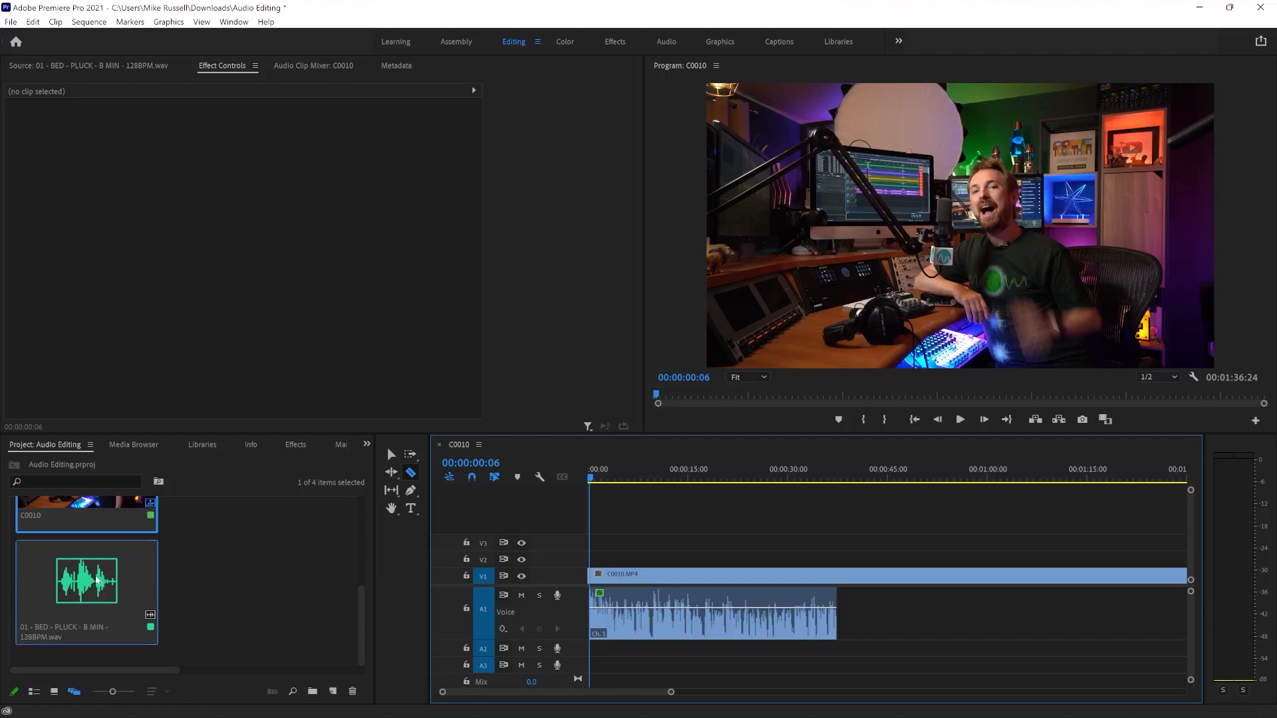
# Load the music bed in the Source Monitor and mark it from about 3 s to 00:00:40:00
pyautogui.doubleClick(86, 579)
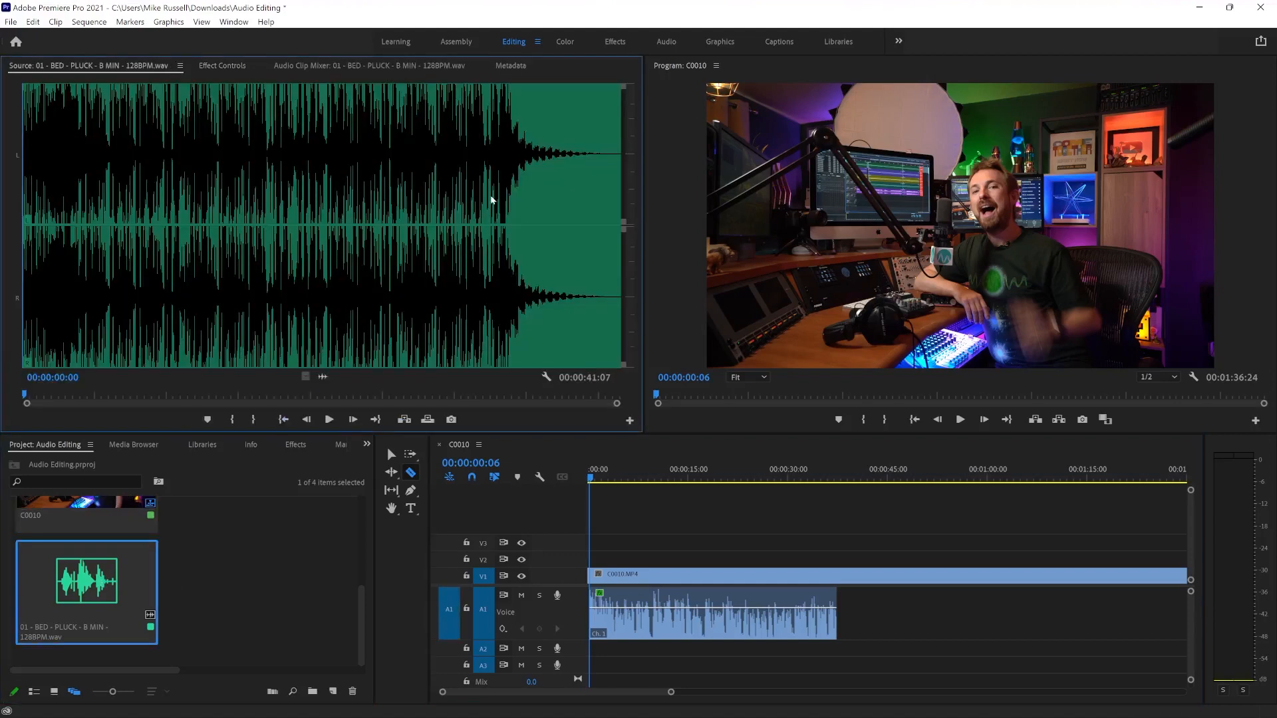
pyautogui.moveTo(68, 295)
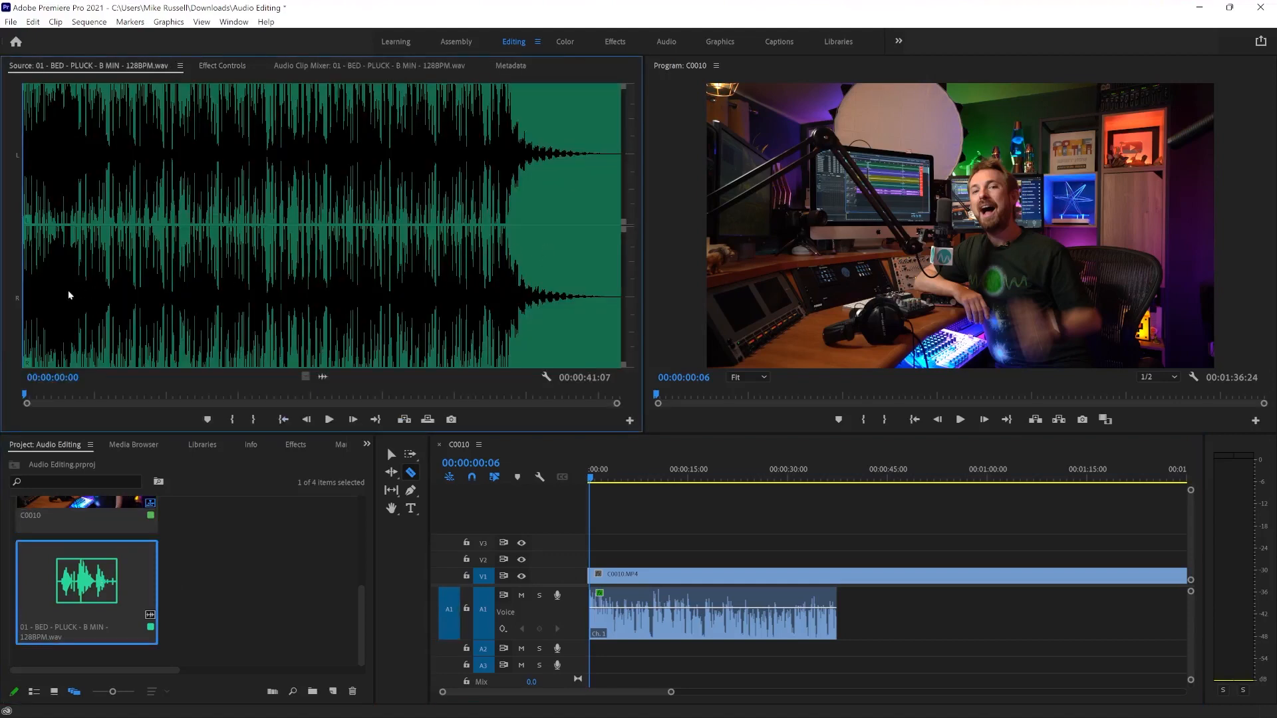
pyautogui.moveTo(122, 242)
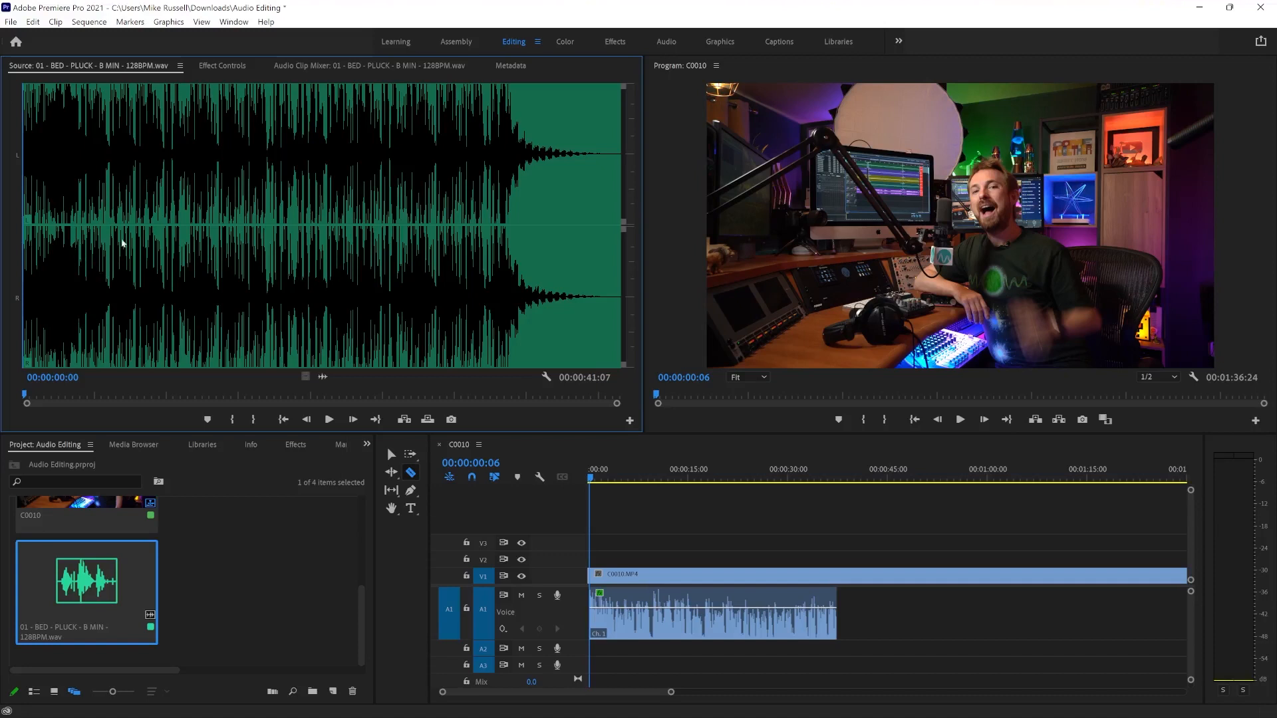
pyautogui.moveTo(710, 626)
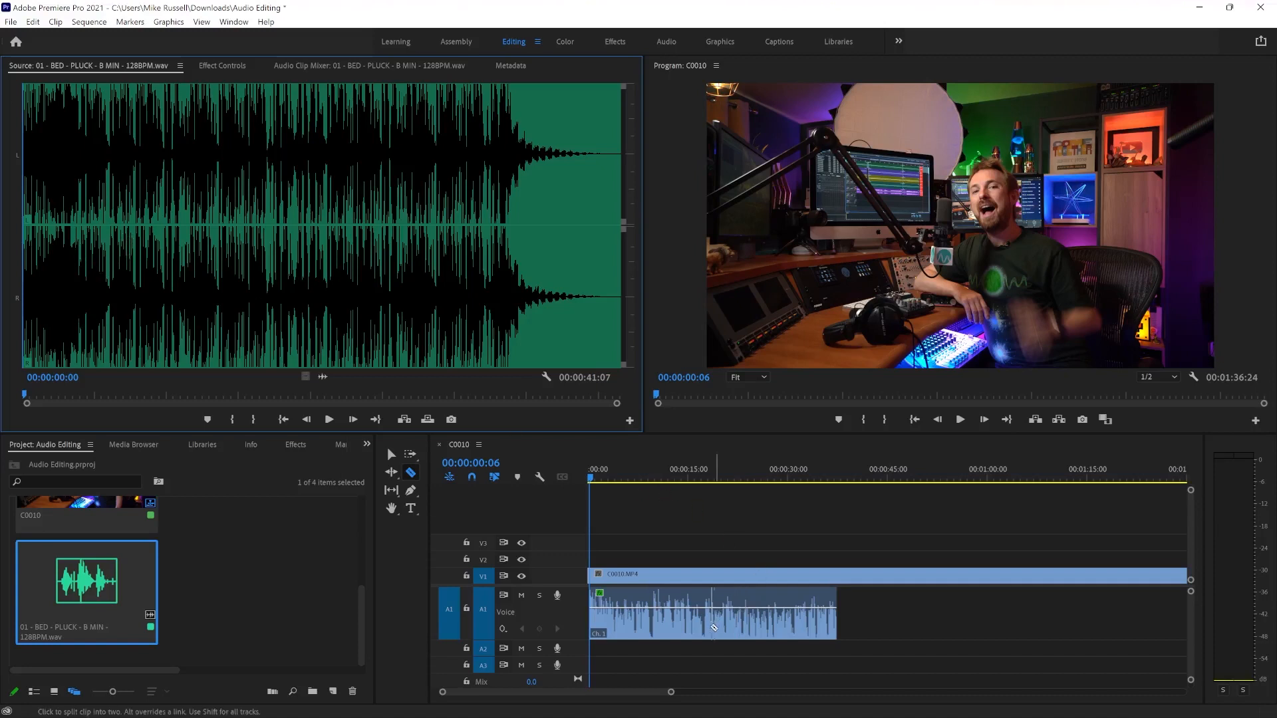
pyautogui.moveTo(185, 333)
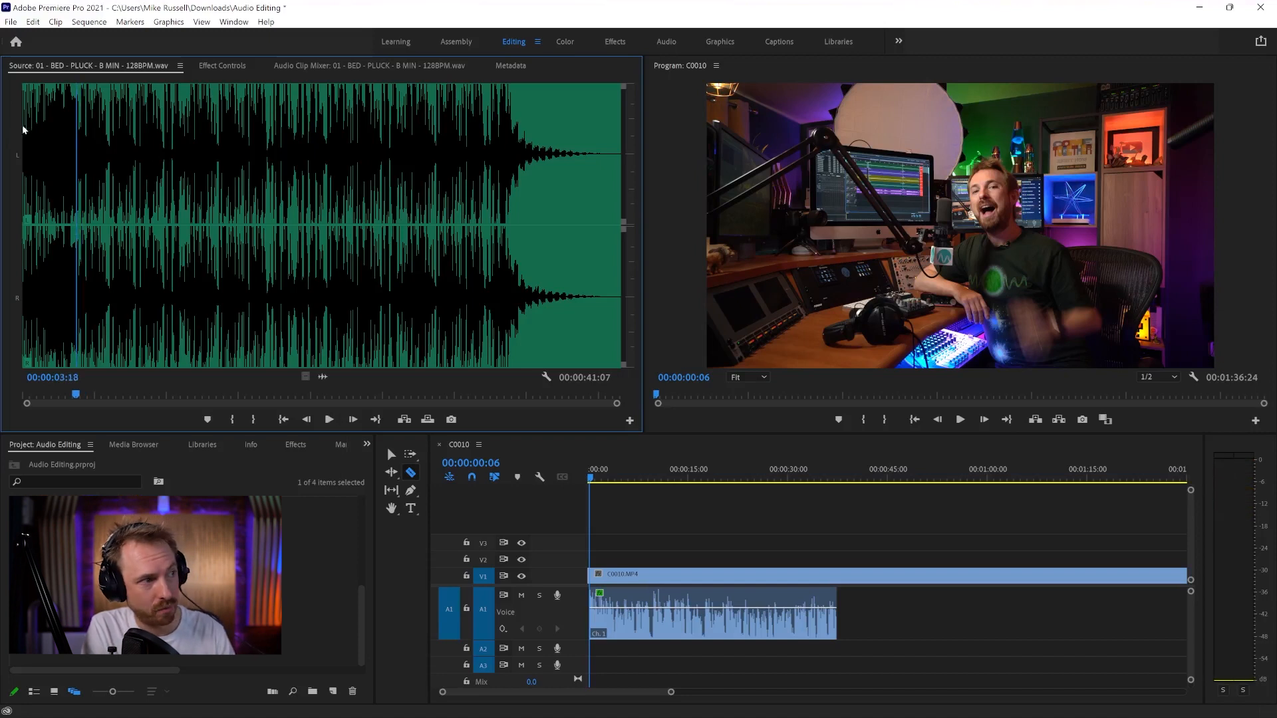
pyautogui.moveTo(231, 419)
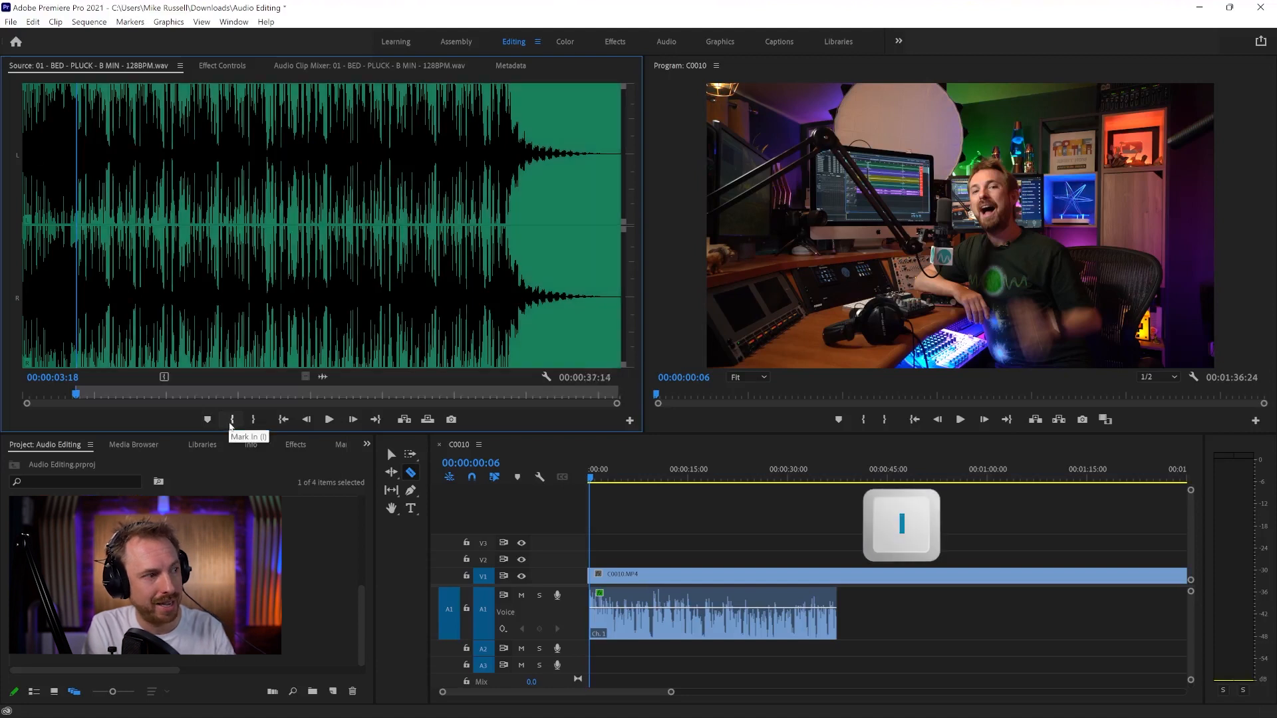
pyautogui.moveTo(491, 141)
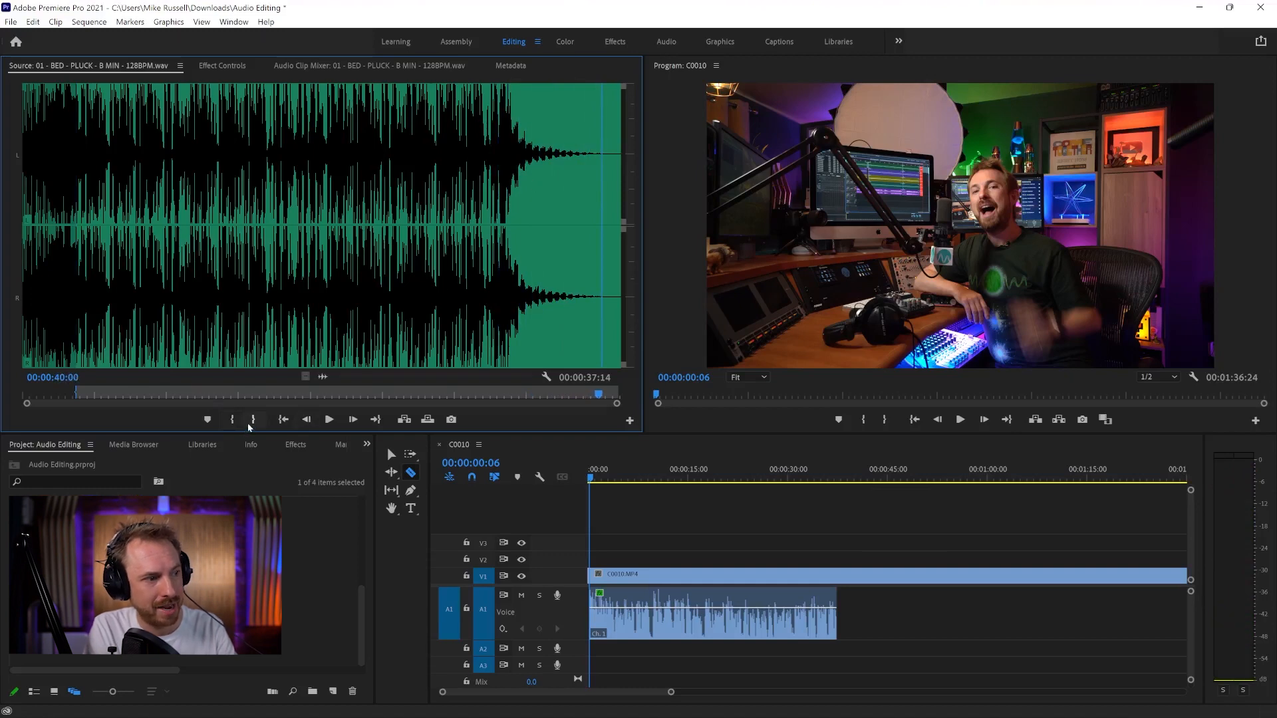
pyautogui.moveTo(253, 419)
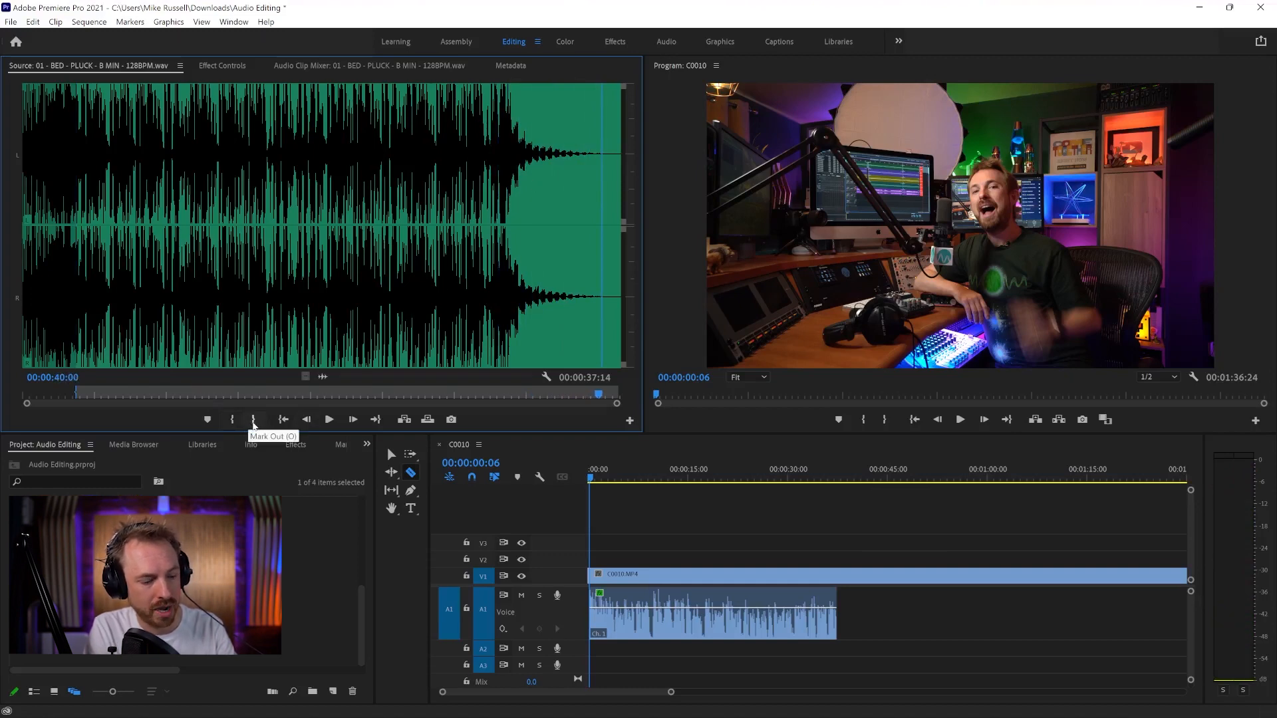
pyautogui.press('o')
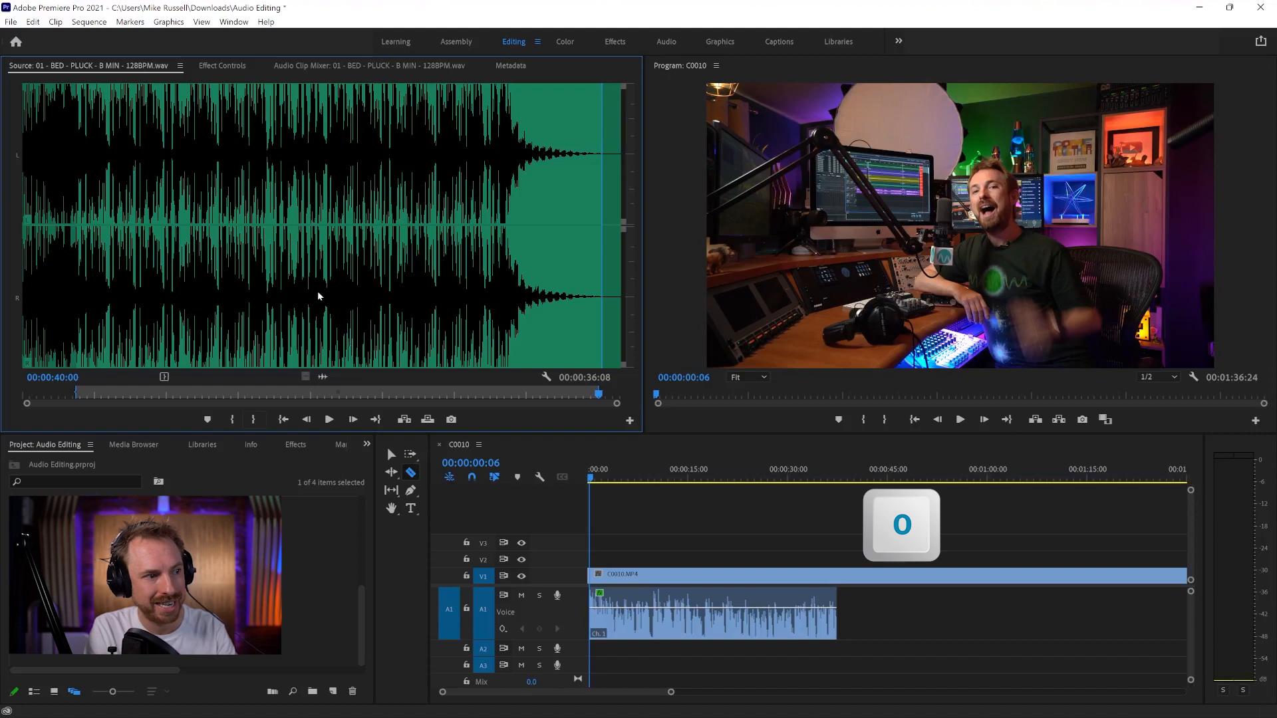
pyautogui.moveTo(404, 419)
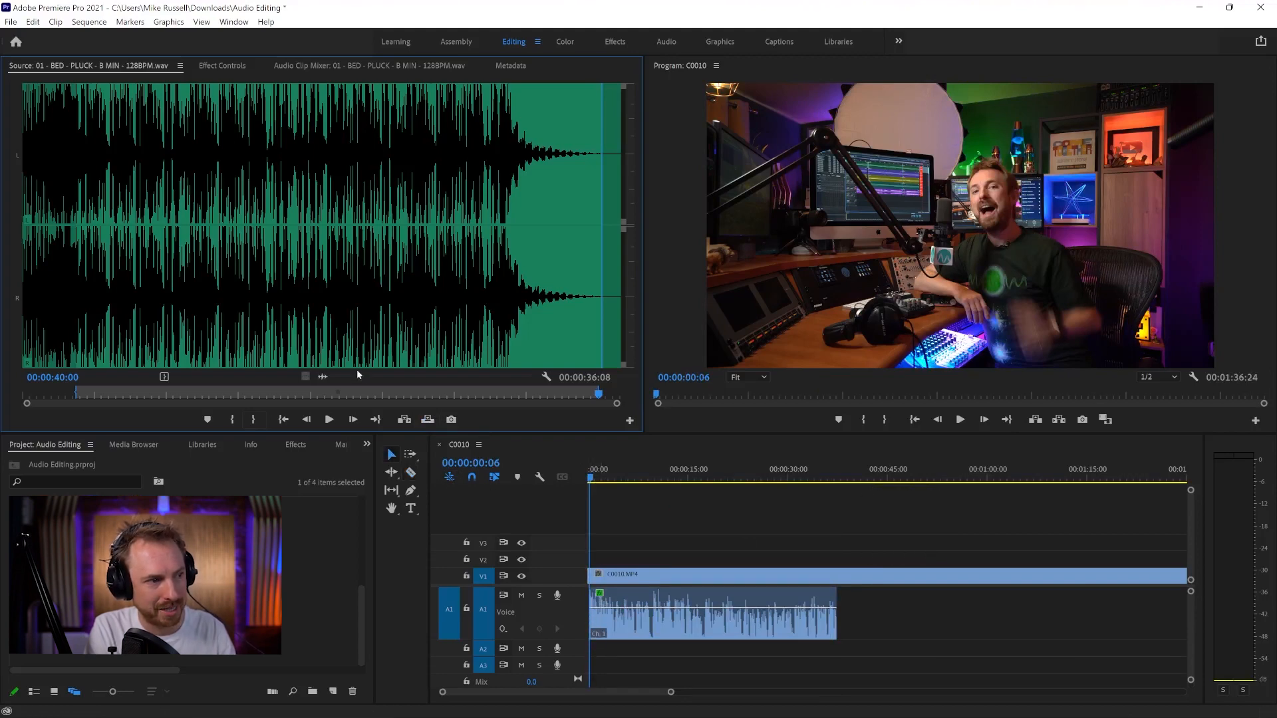
pyautogui.moveTo(329, 337)
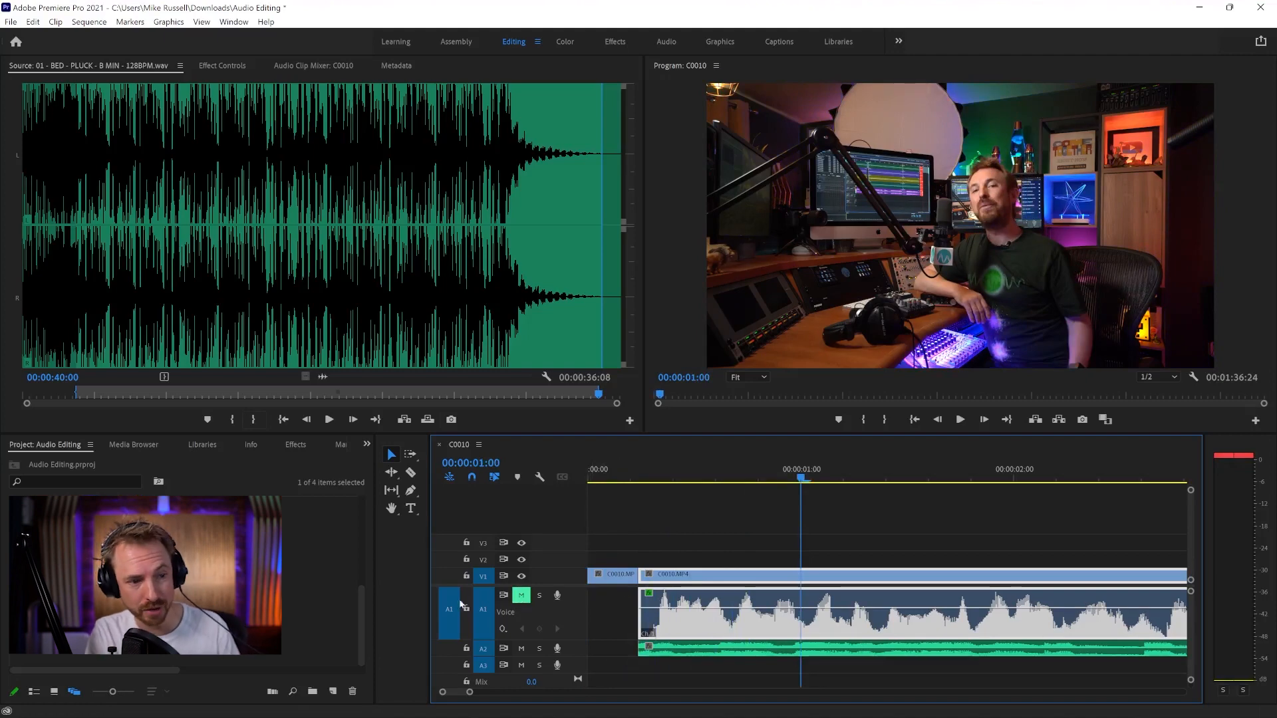
pyautogui.moveTo(520, 595)
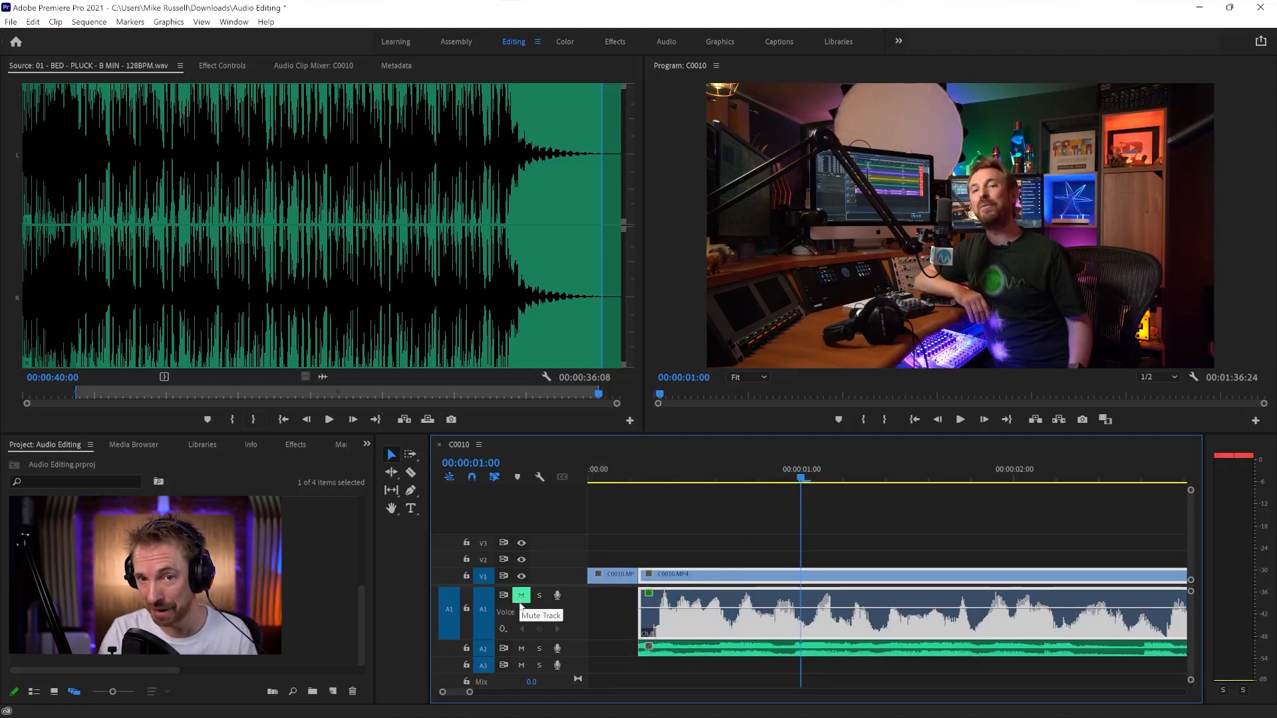